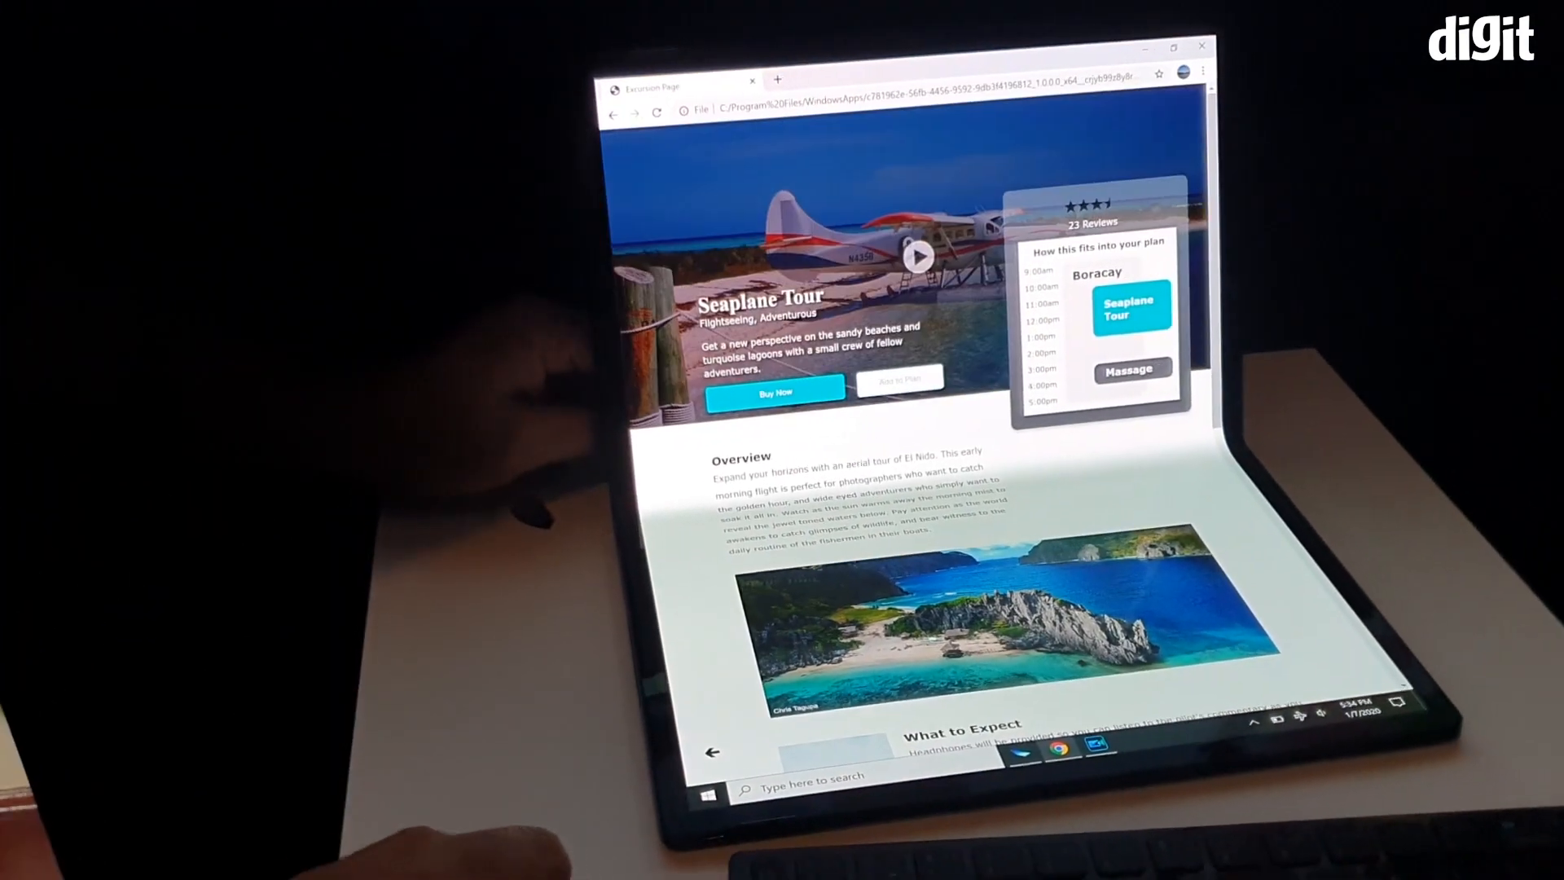
Start the Seaplane Tour video playing on the page's hero image
left_click(916, 256)
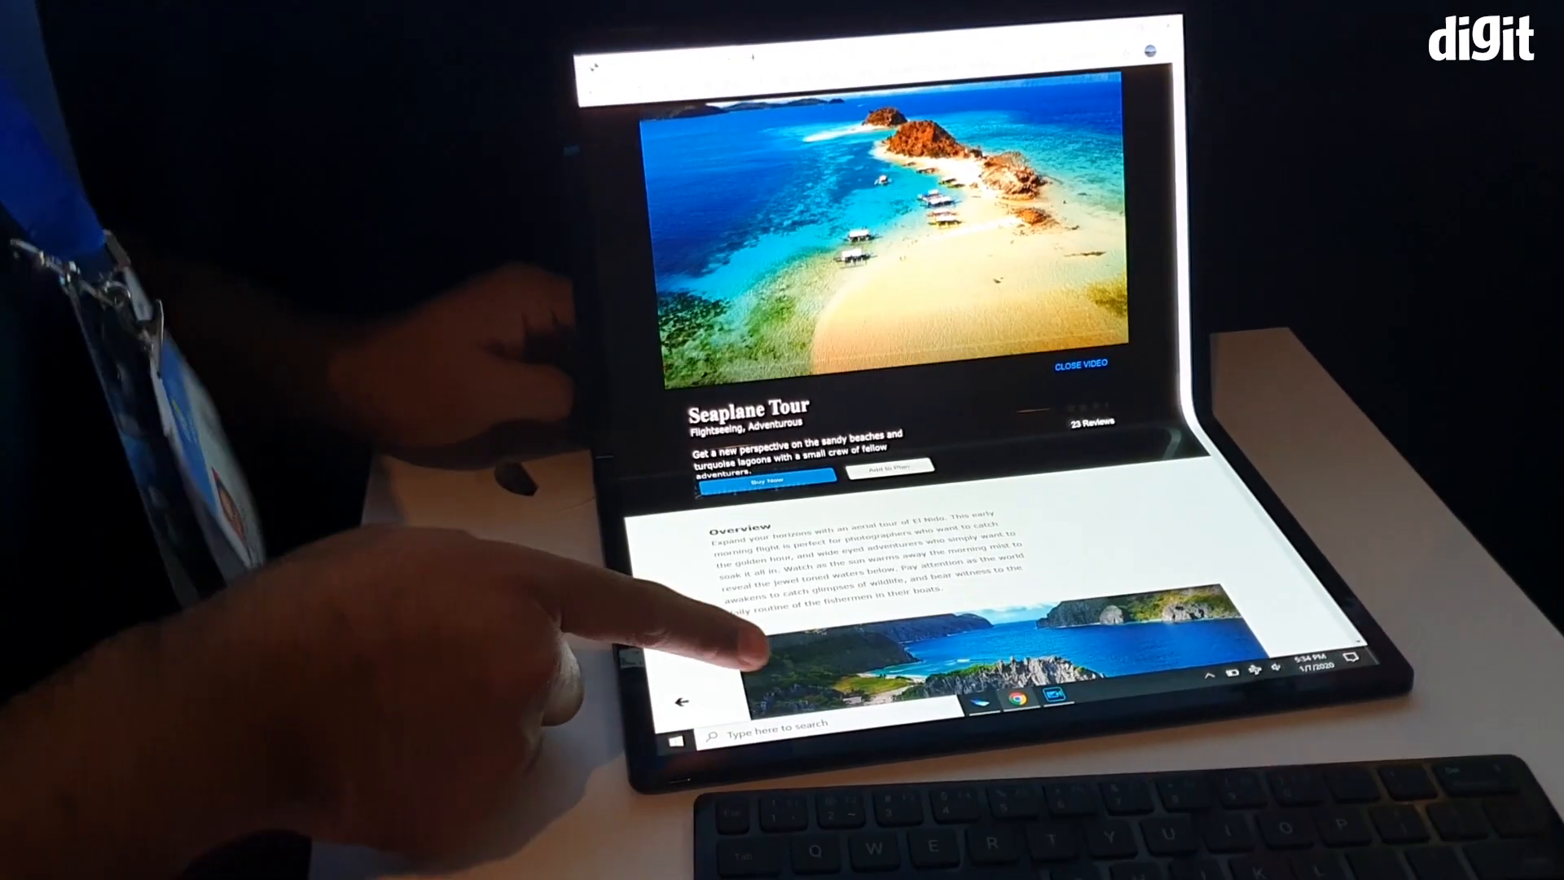